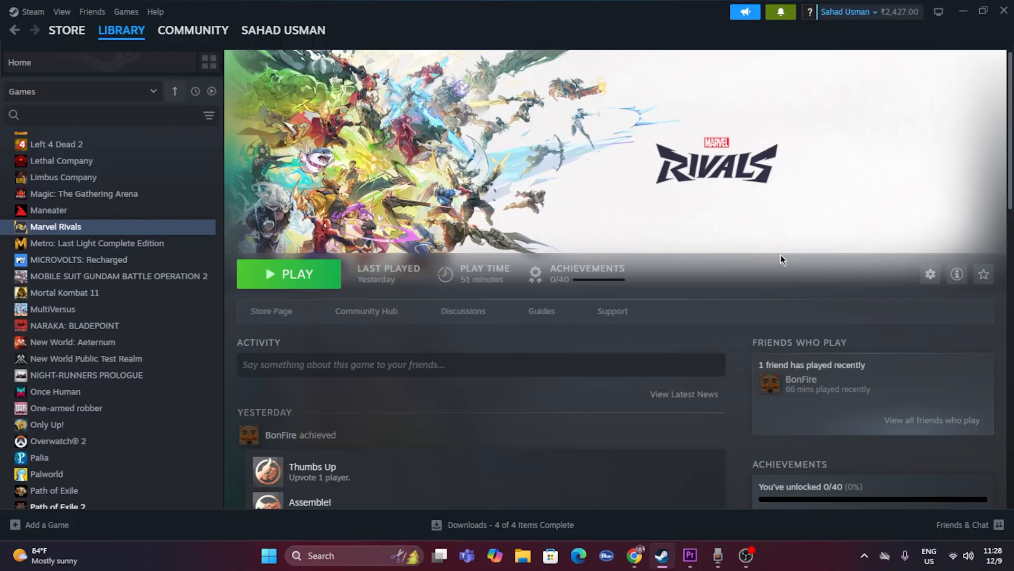
{"action": "mouse_move", "coordinate": [822, 188]}
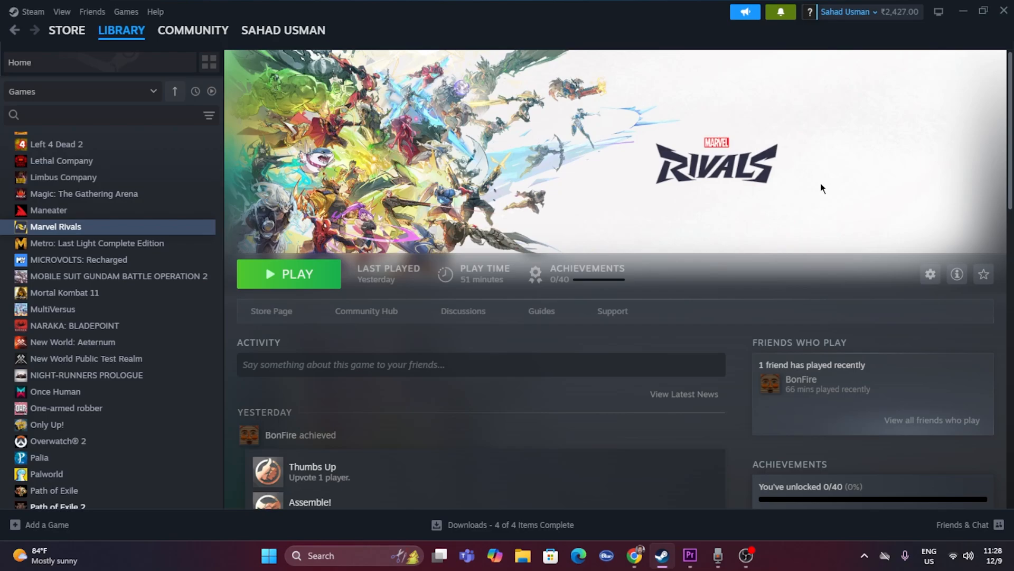
{"action": "mouse_move", "coordinate": [725, 147]}
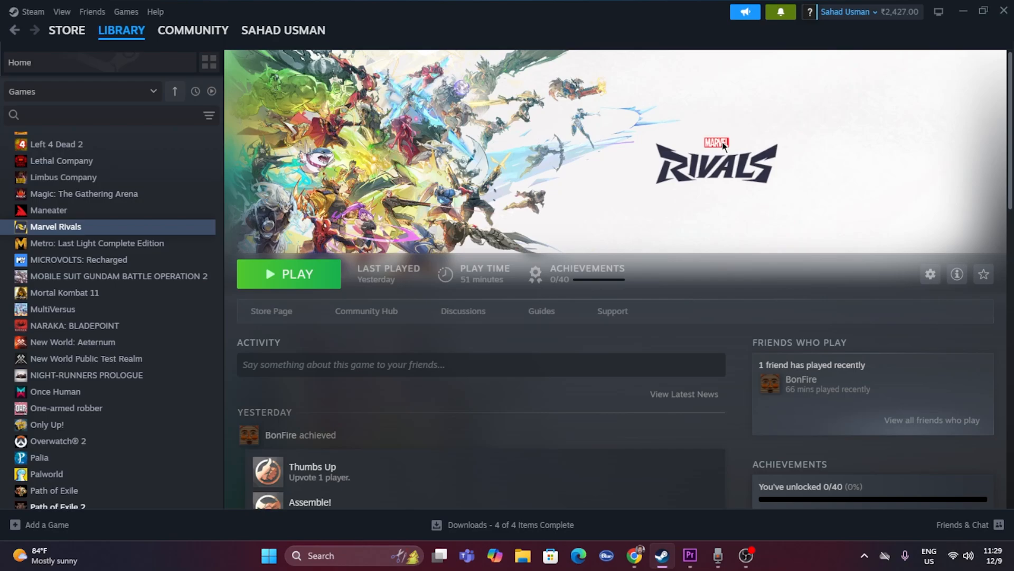
{"action": "mouse_move", "coordinate": [620, 186]}
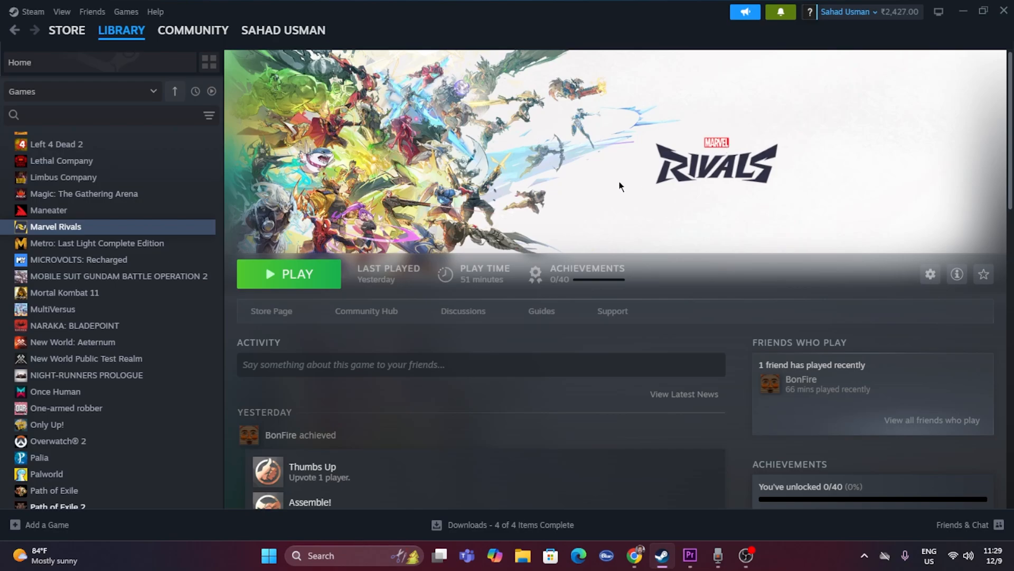
{"action": "mouse_move", "coordinate": [361, 484]}
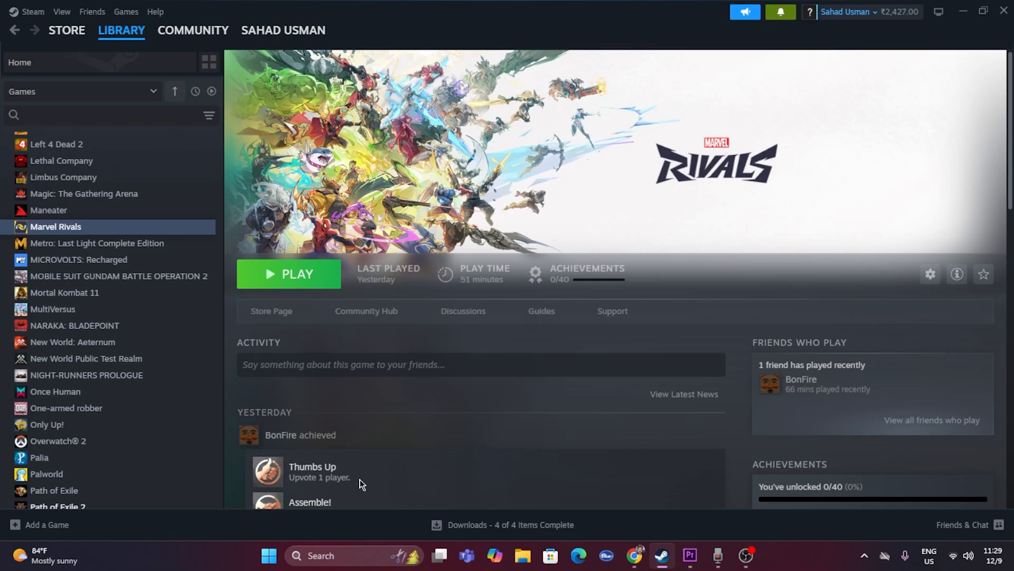
Step: Exit the Steam client from its top-left menu, leaving the Windows desktop showing
{"action": "left_click", "coordinate": [267, 555]}
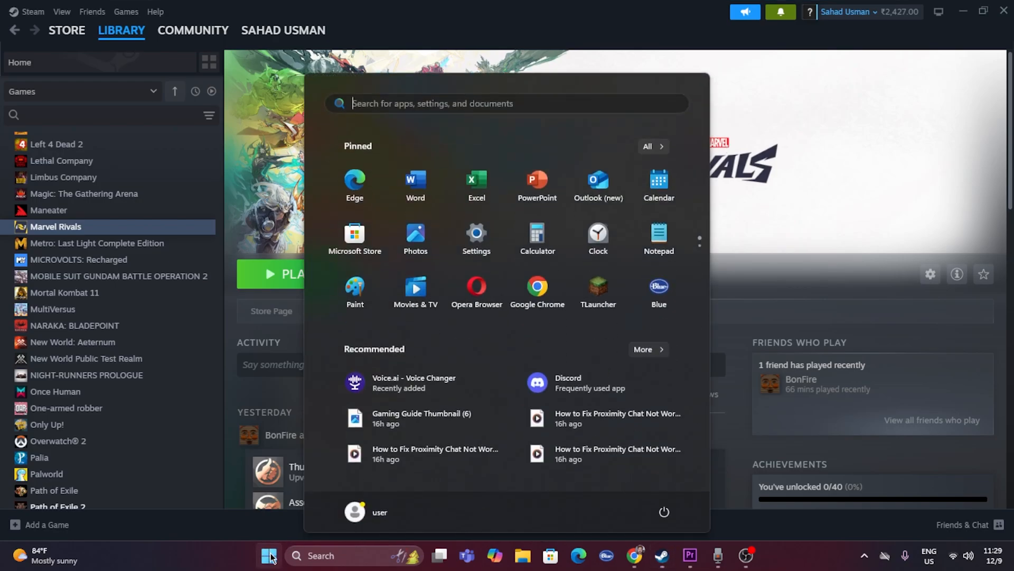
{"action": "left_click", "coordinate": [663, 511]}
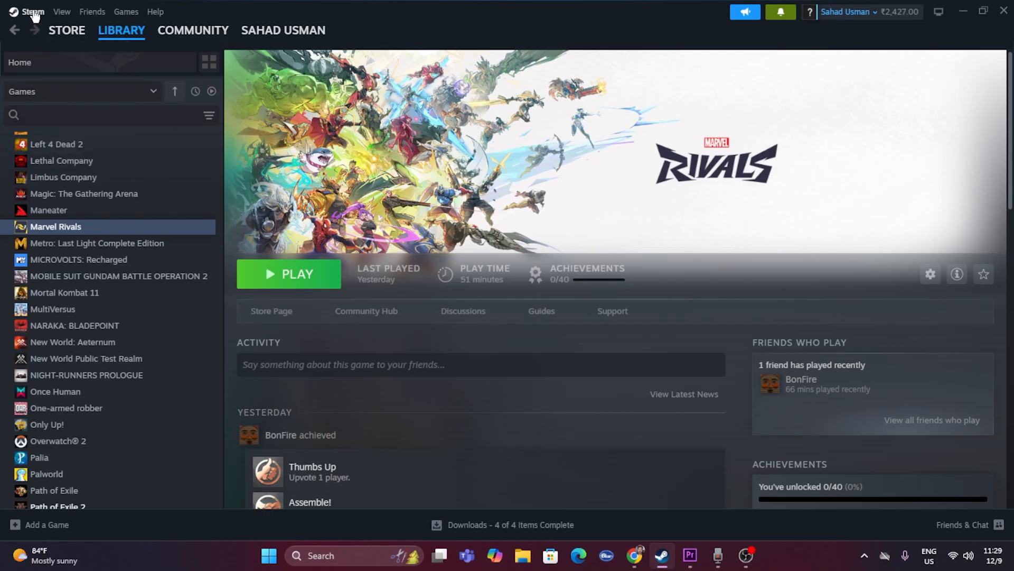
{"action": "left_click", "coordinate": [28, 11]}
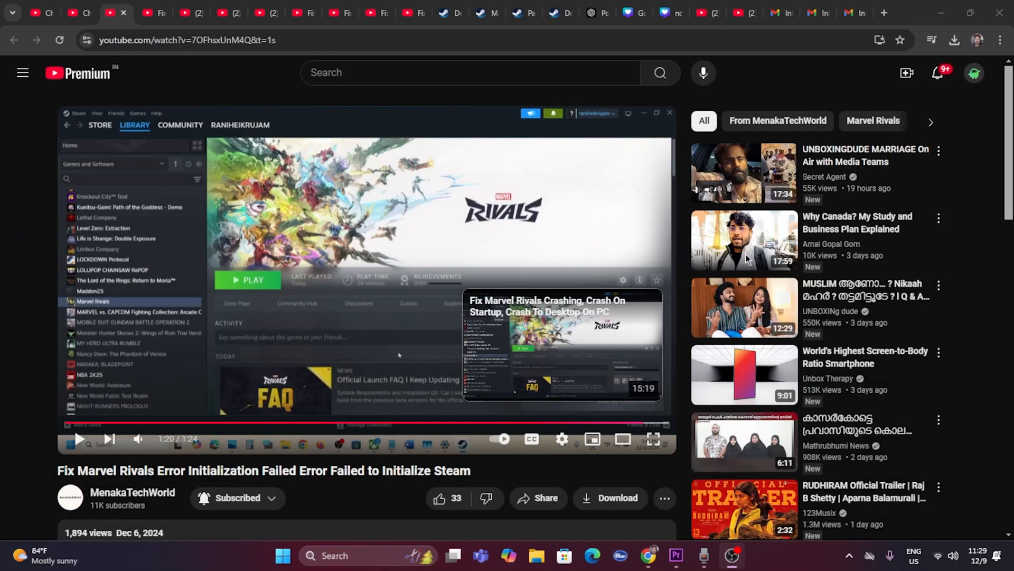
{"action": "left_click", "coordinate": [281, 555]}
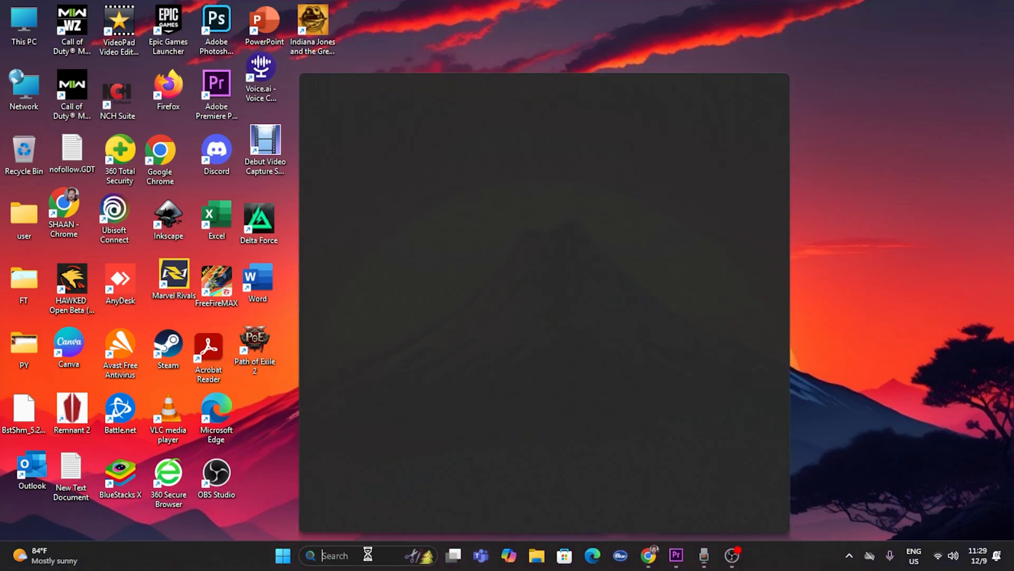
Step: Search Windows for 'steam' and launch the Steam app with administrator rights
{"action": "type", "text": "steam"}
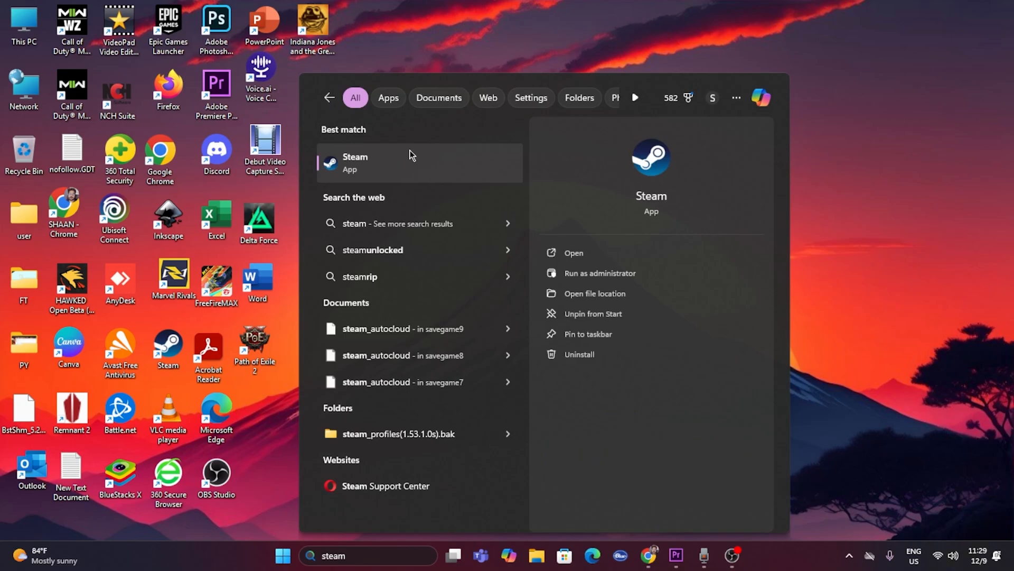
{"action": "mouse_move", "coordinate": [598, 272]}
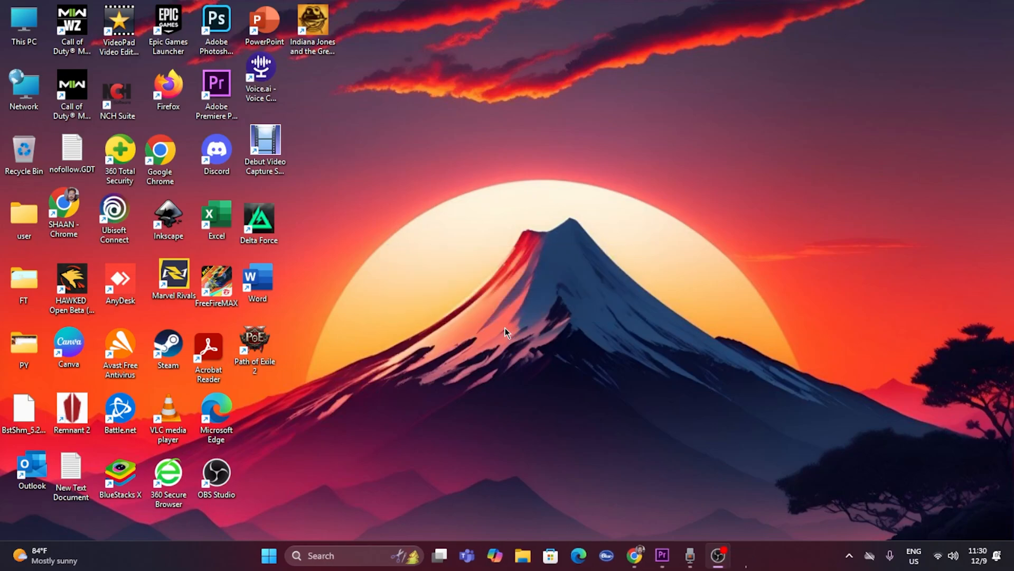
{"action": "left_click", "coordinate": [281, 555]}
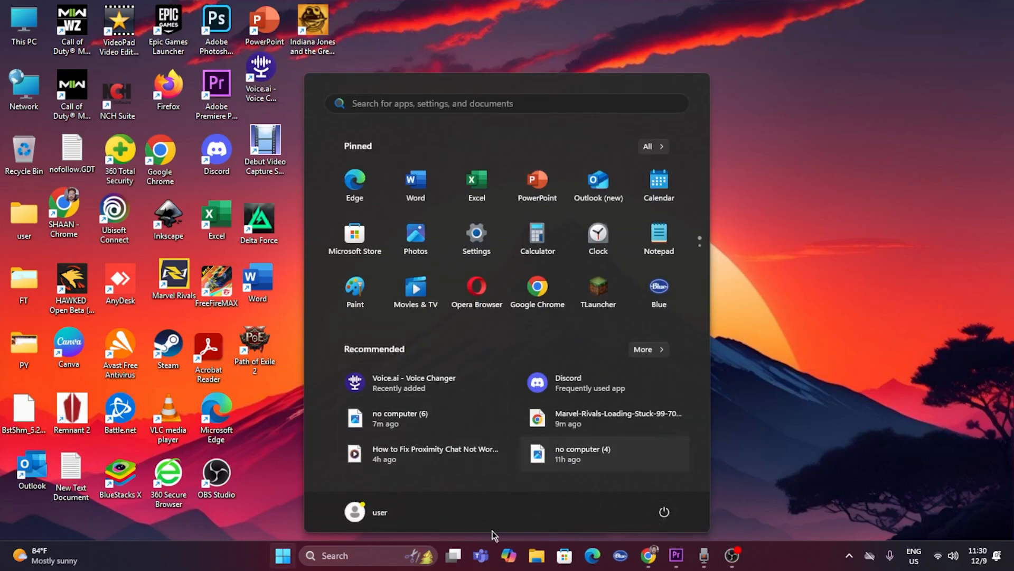
{"action": "left_click", "coordinate": [332, 554]}
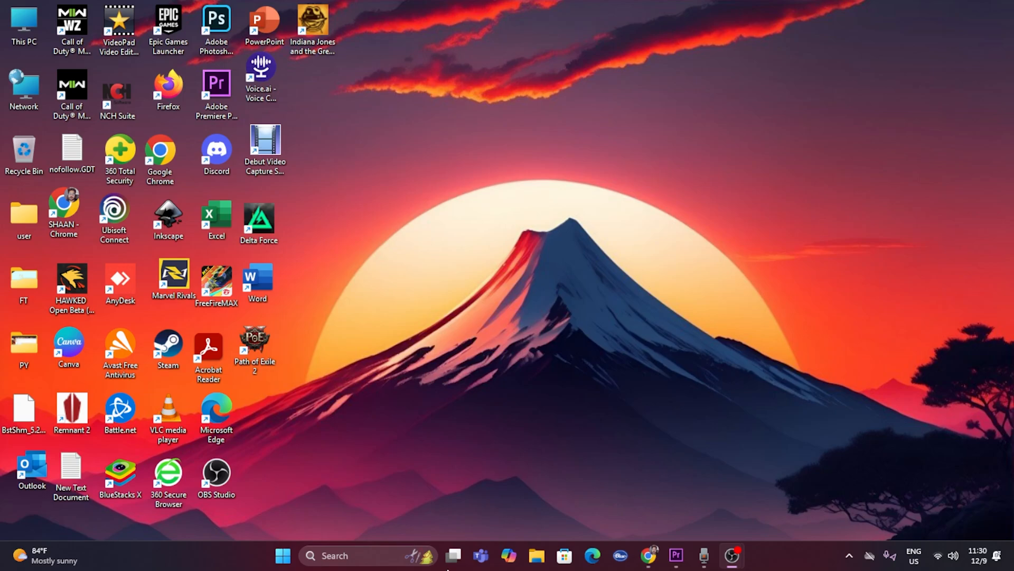
{"action": "mouse_move", "coordinate": [759, 512]}
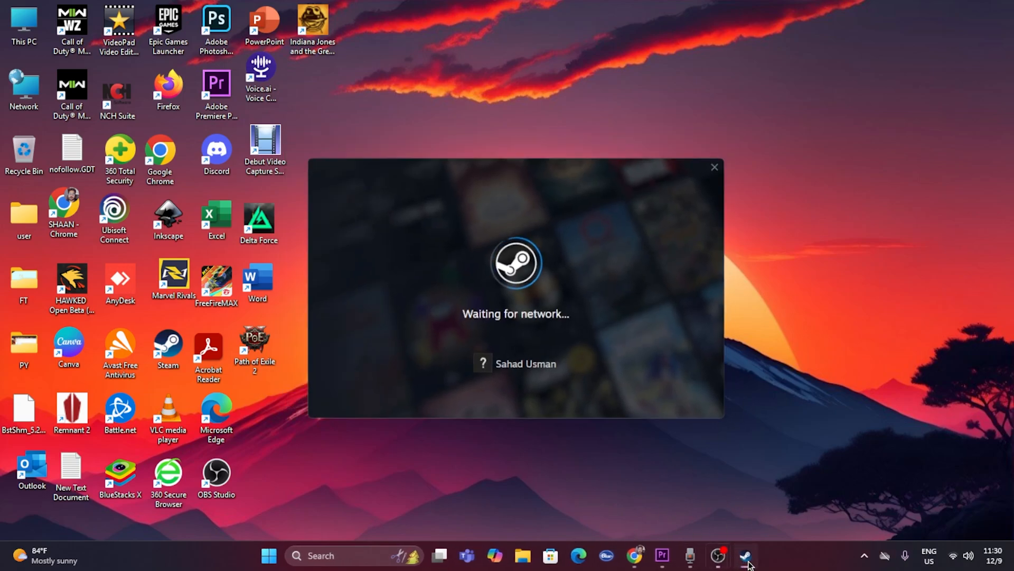
Step: Let Steam finish its Waiting for network startup and sign in to the Store page
{"action": "left_click", "coordinate": [714, 167]}
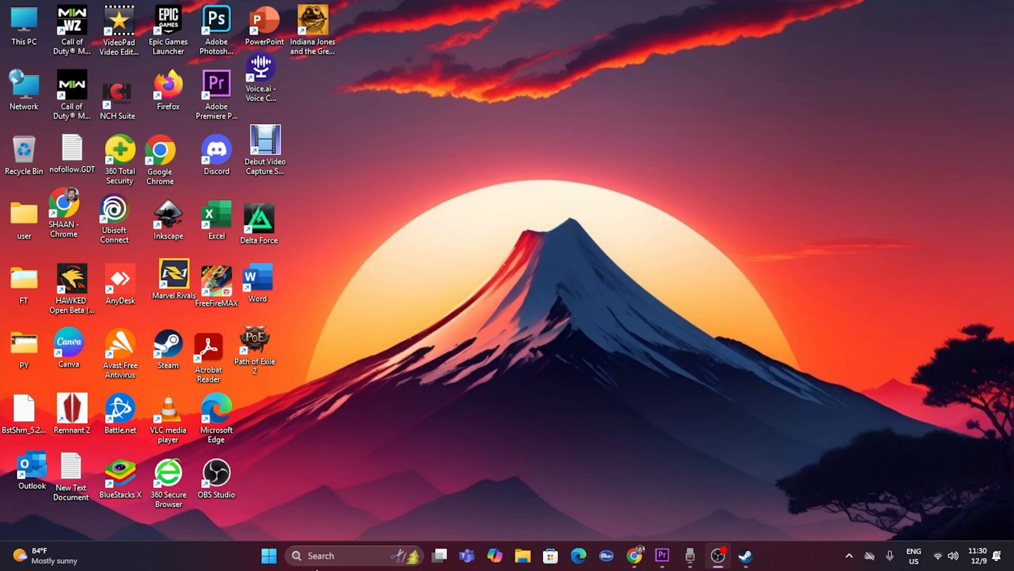
{"action": "left_click", "coordinate": [269, 554]}
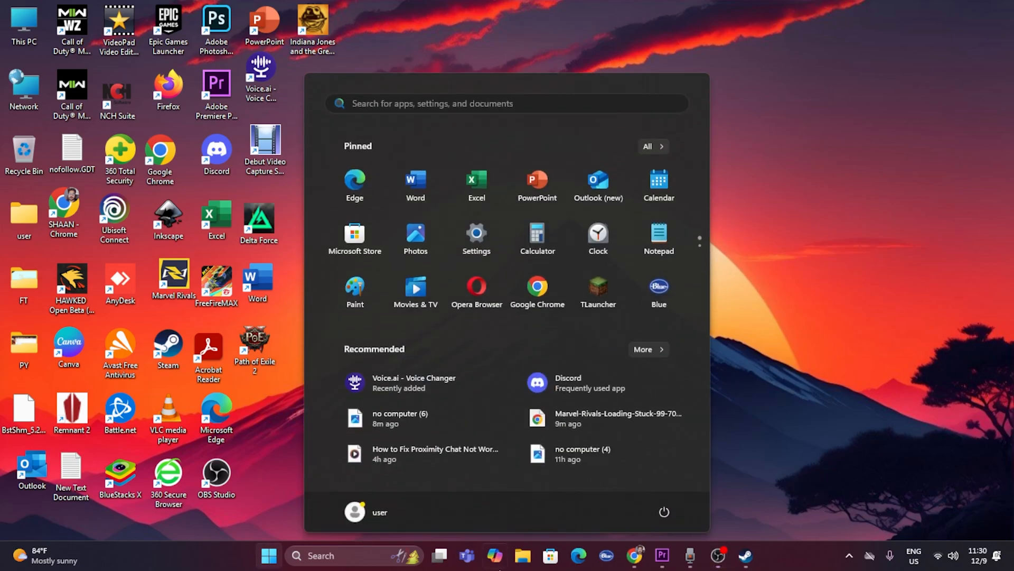
{"action": "left_click", "coordinate": [744, 560]}
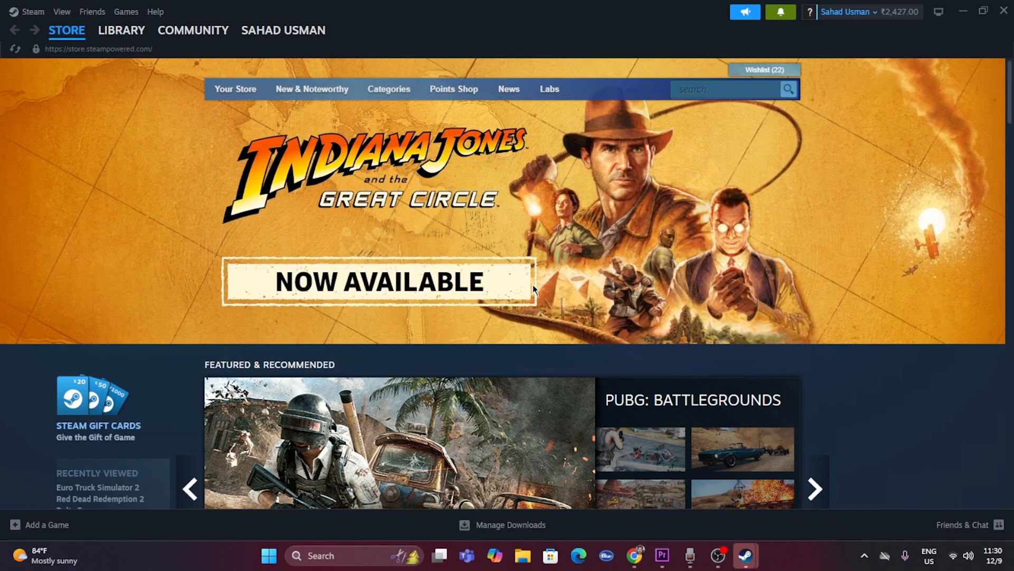
Step: Search Windows for 'settings' and open the Settings app on its Home page
{"action": "left_click", "coordinate": [814, 489]}
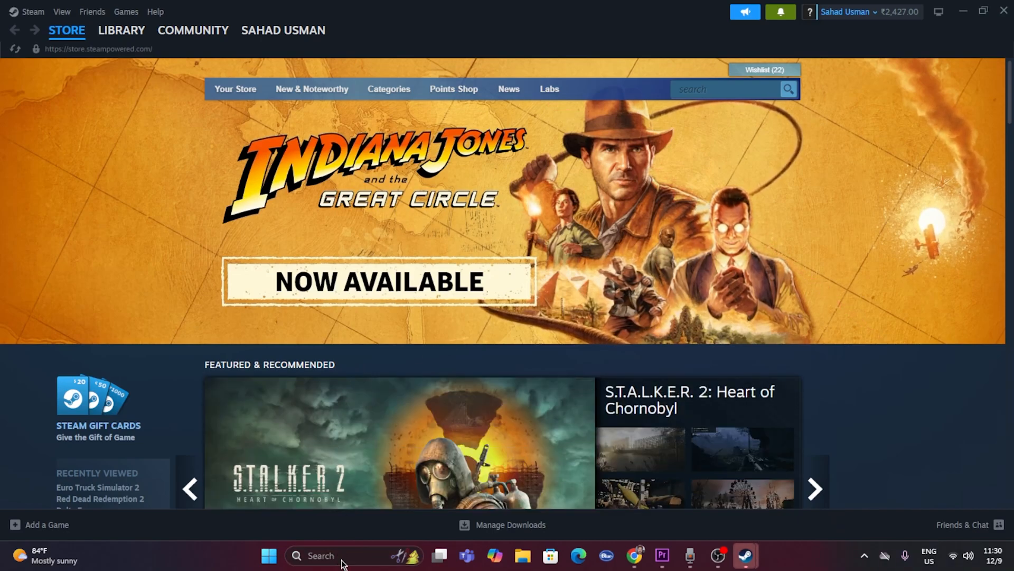
{"action": "left_click", "coordinate": [268, 560]}
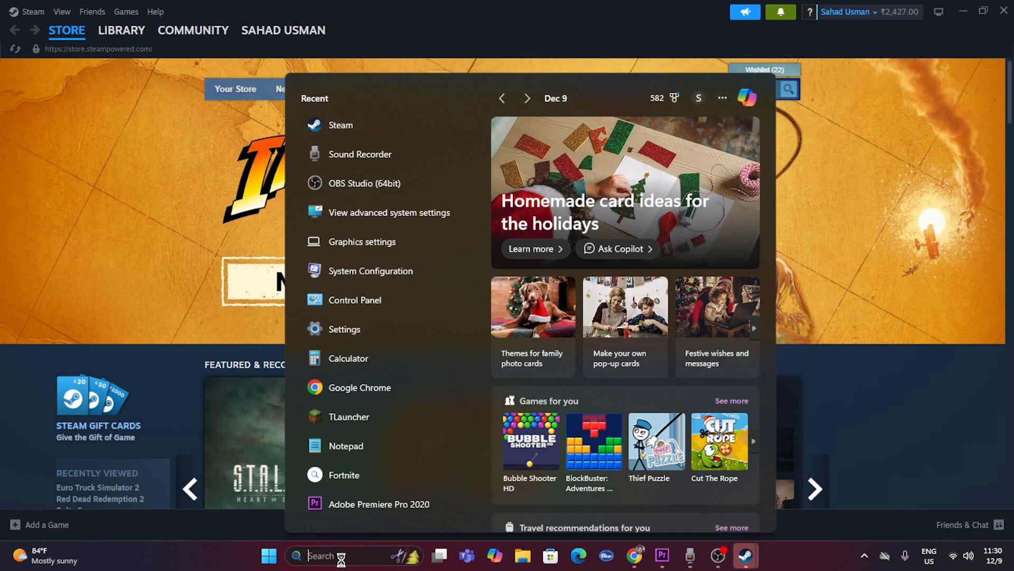
{"action": "type", "text": "settings"}
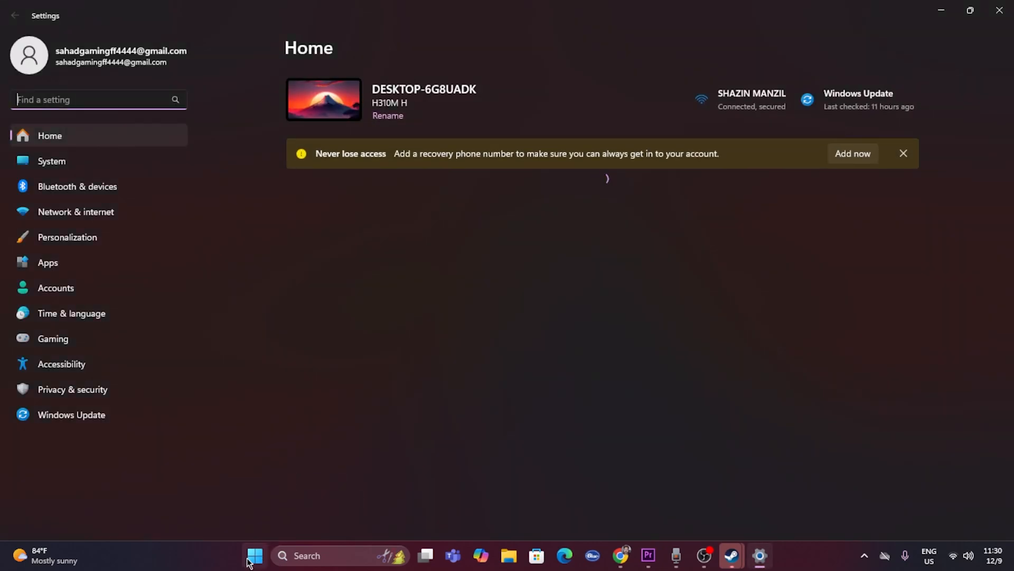
Step: View the signed-in account's flyout from Start, then bring the Steam Store window back to front
{"action": "left_click", "coordinate": [253, 555]}
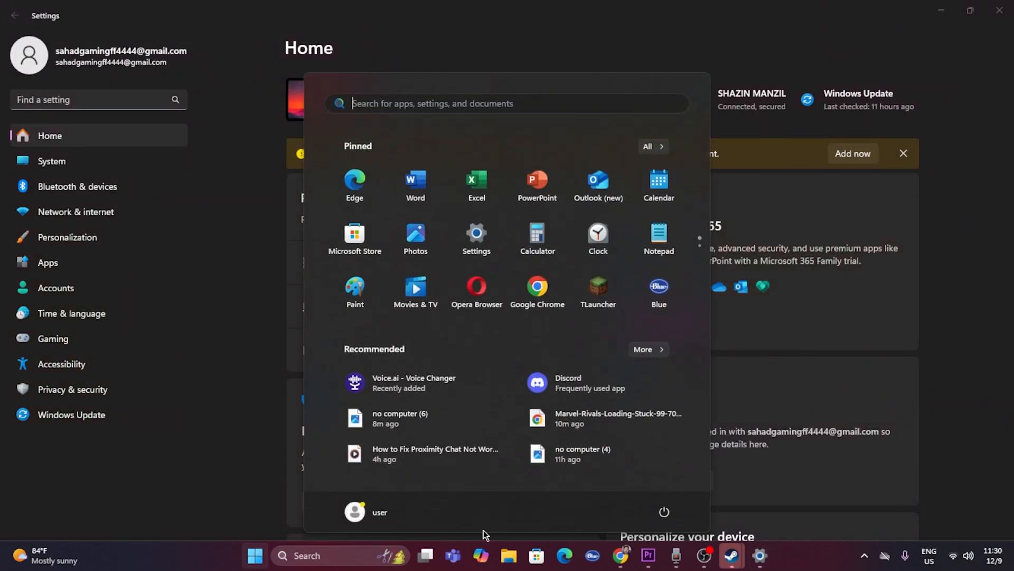
{"action": "mouse_move", "coordinate": [418, 518]}
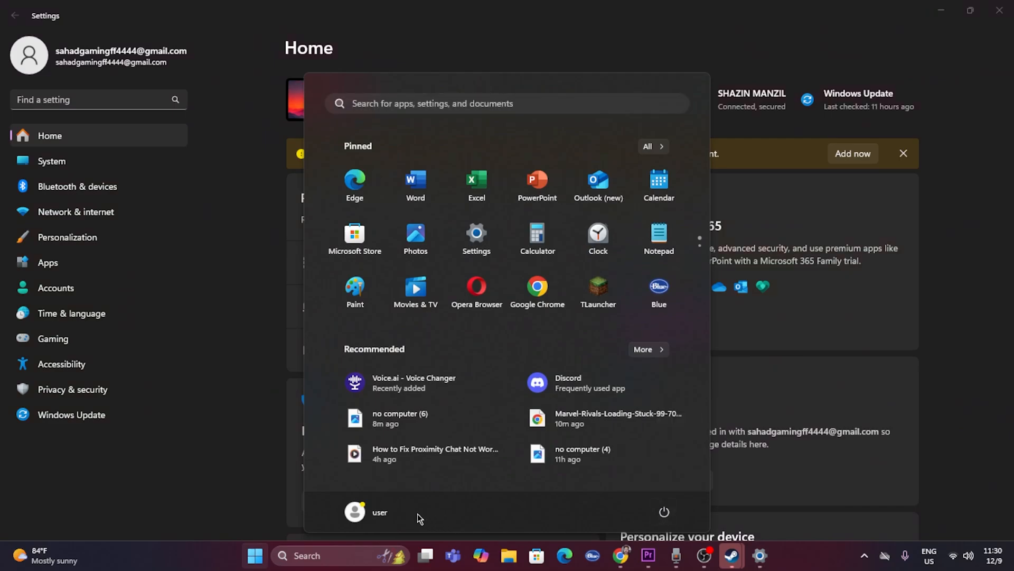
{"action": "left_click", "coordinate": [354, 511]}
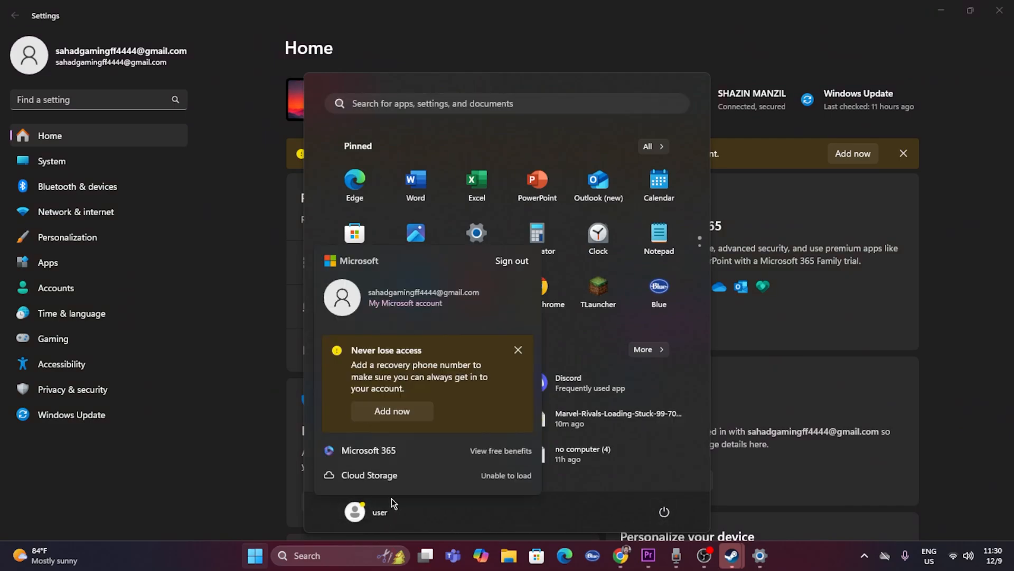
{"action": "mouse_move", "coordinate": [482, 321]}
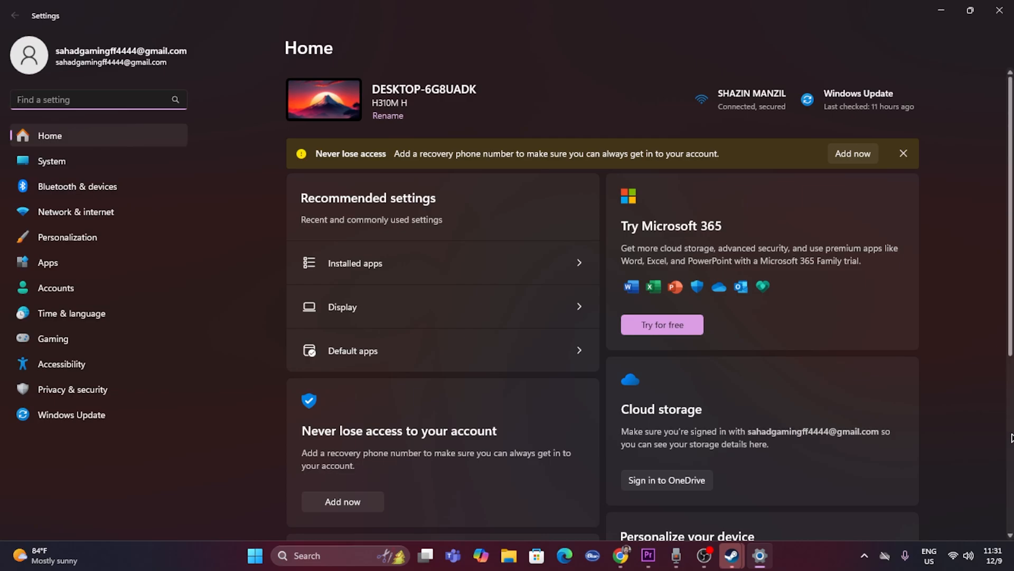
{"action": "mouse_move", "coordinate": [957, 87]}
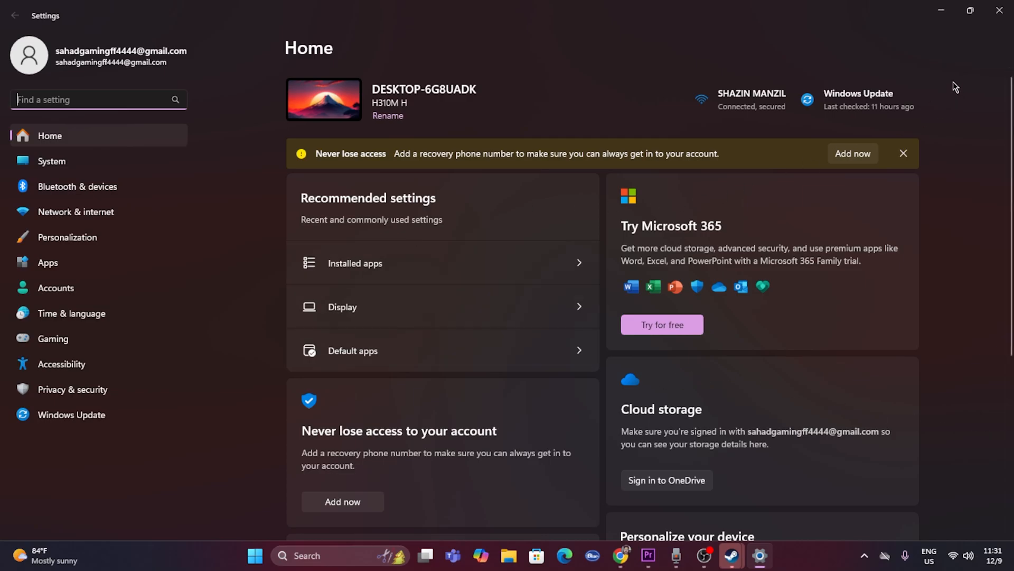
{"action": "left_click", "coordinate": [745, 555]}
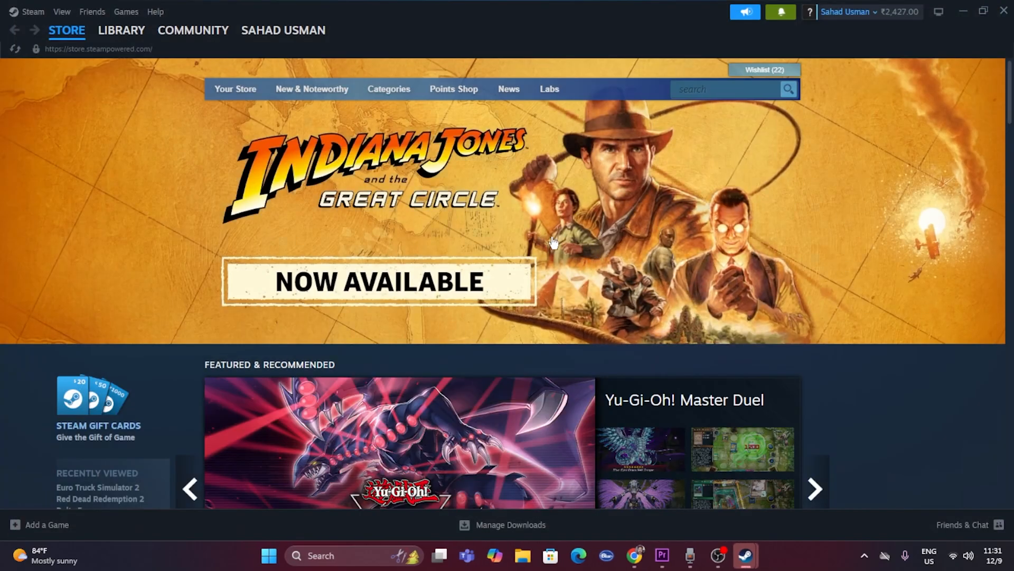
Step: Go to the Library, find Marvel Rivals in the game list and open its page
{"action": "left_click", "coordinate": [120, 30]}
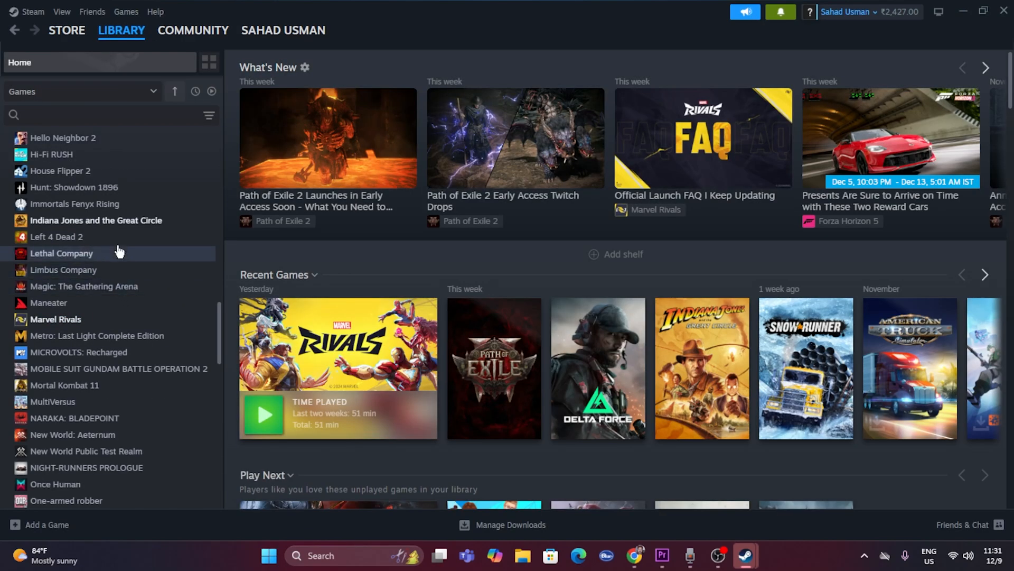
{"action": "scroll", "scroll_direction": "down", "scroll_amount": 3}
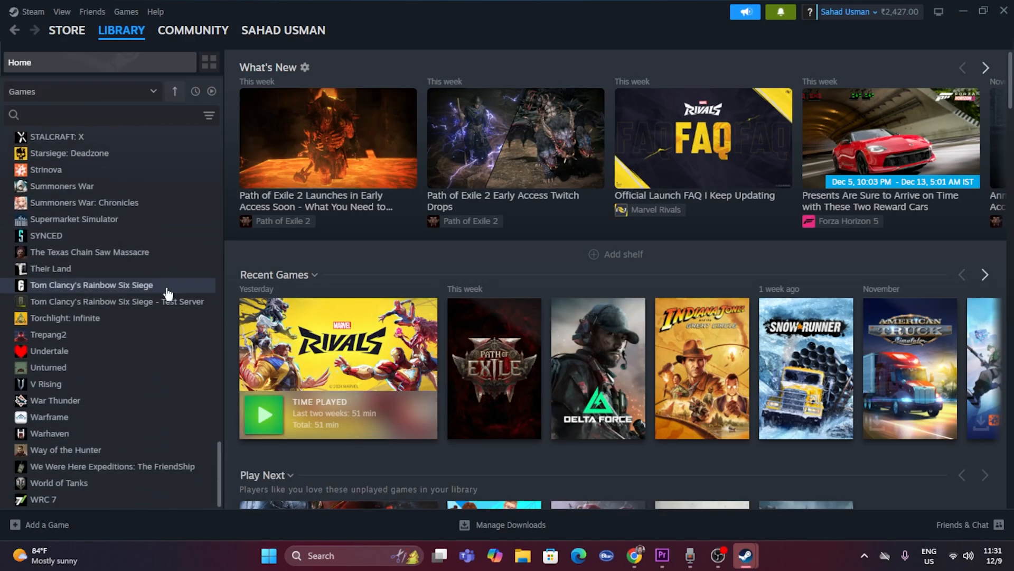
{"action": "scroll", "scroll_direction": "up", "scroll_amount": 3}
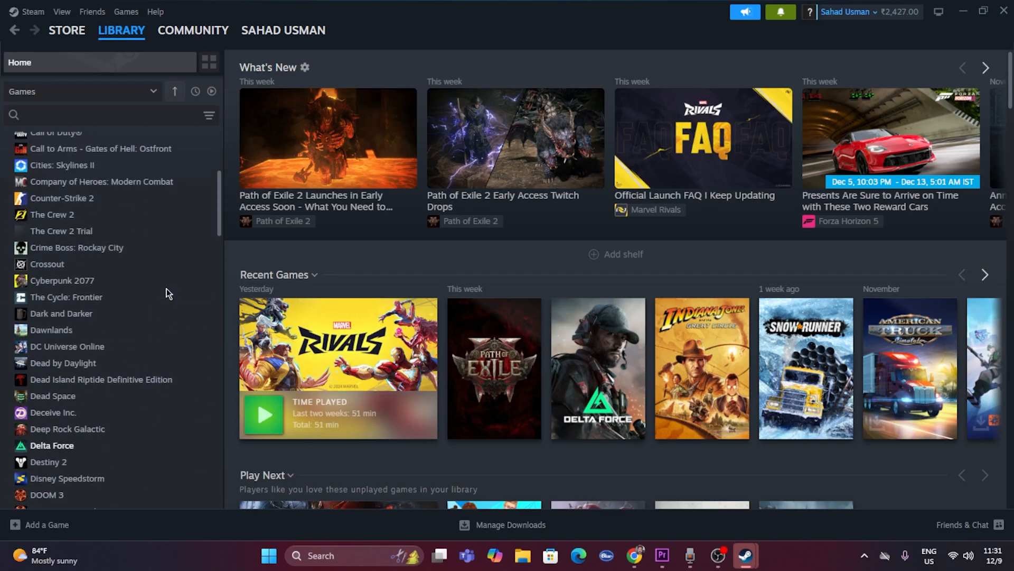
{"action": "scroll", "scroll_direction": "down", "scroll_amount": 3}
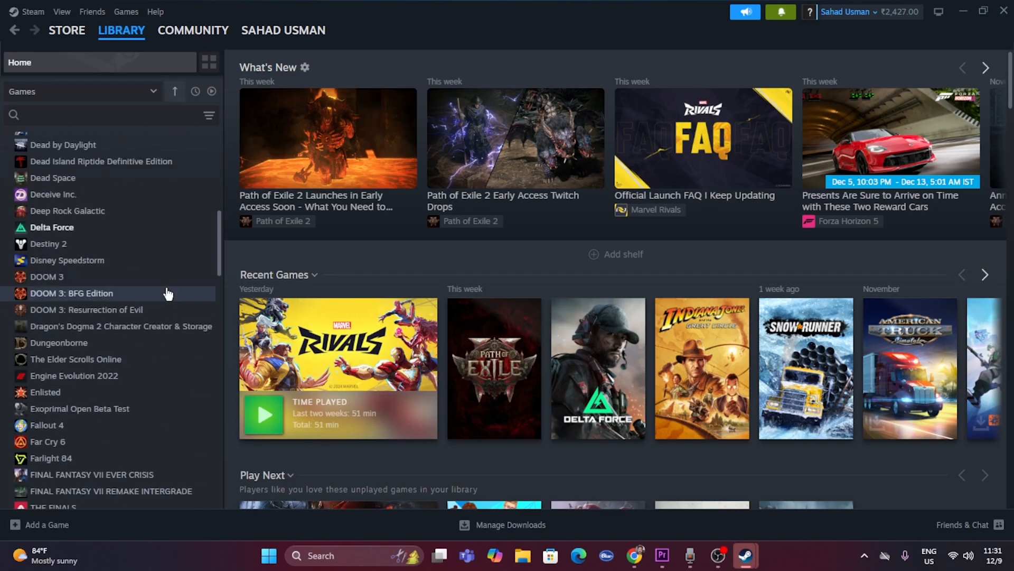
{"action": "scroll", "scroll_direction": "down", "scroll_amount": 3}
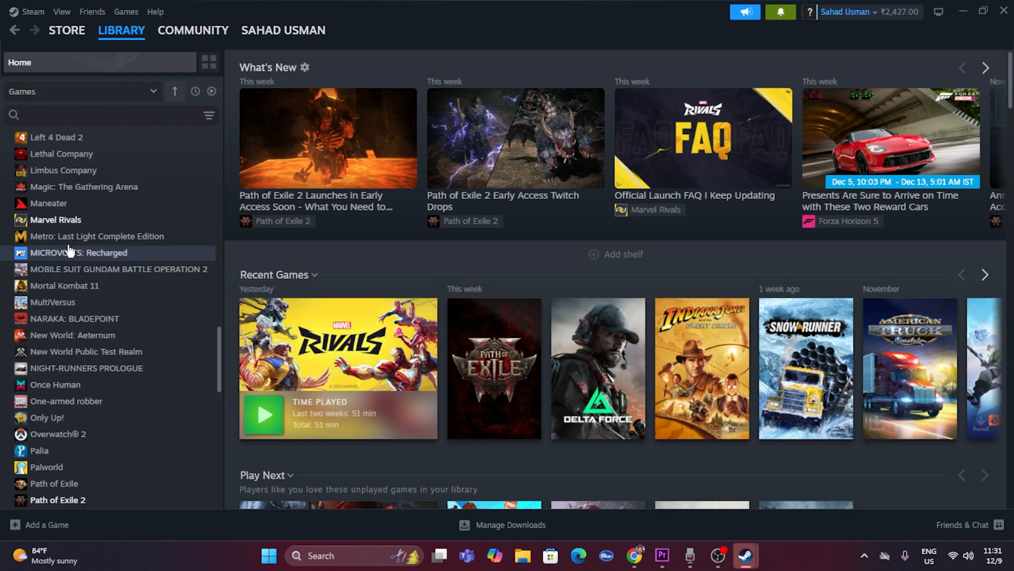
{"action": "left_click", "coordinate": [56, 219]}
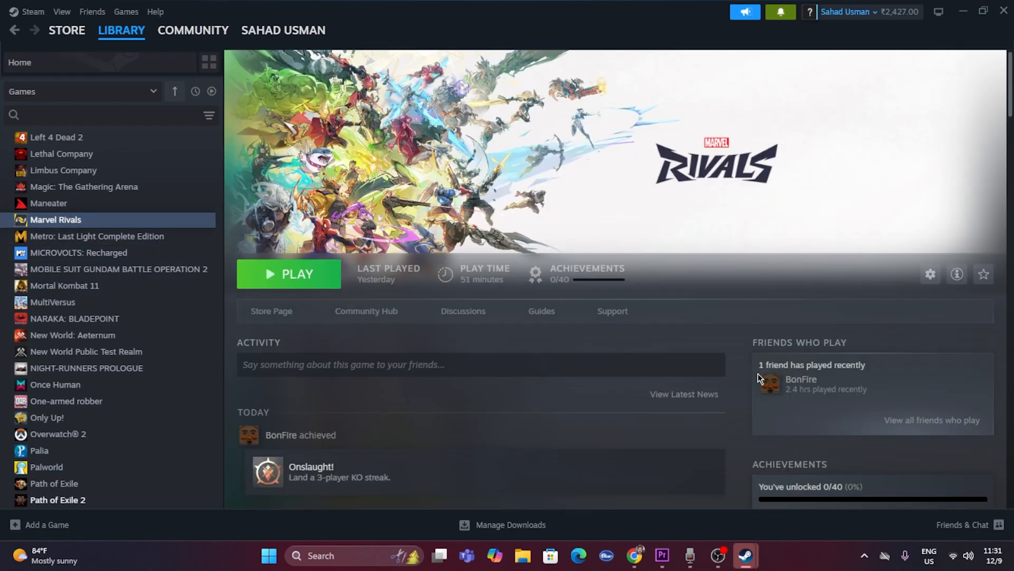